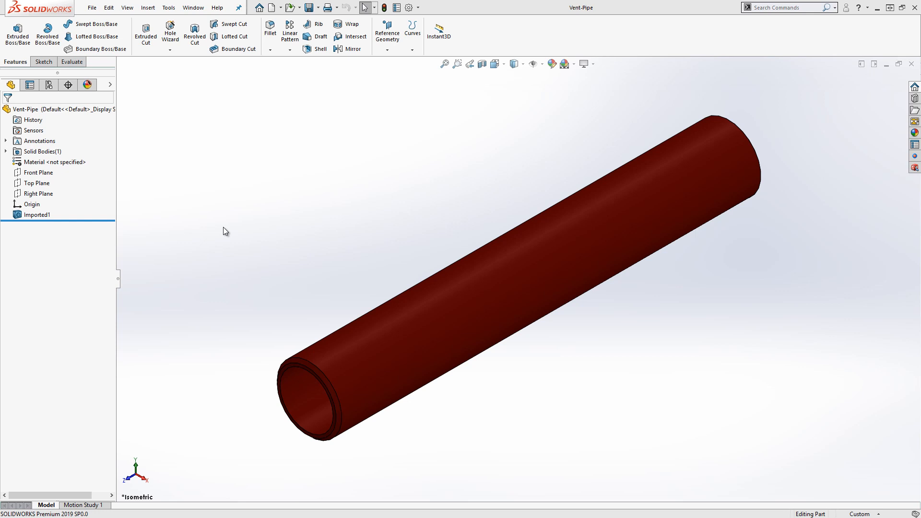
pyautogui.moveTo(239, 222)
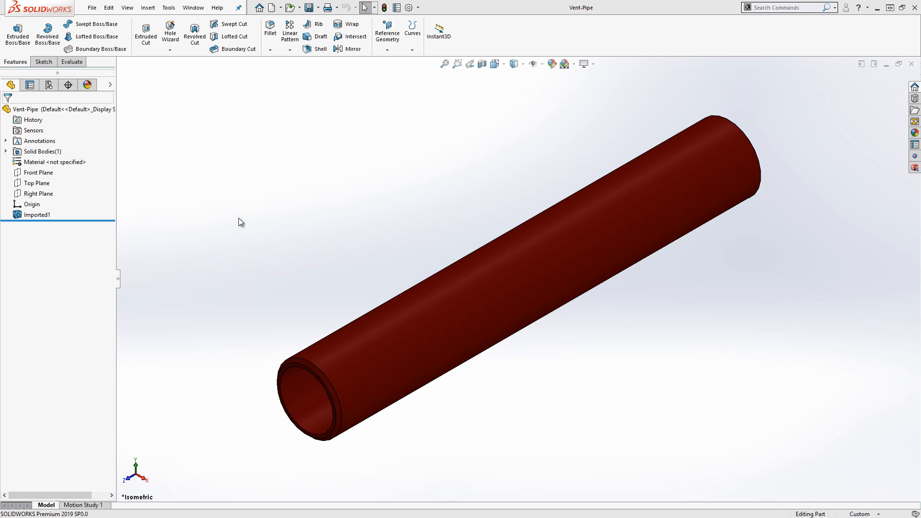
# Close the Vent-Pipe part and show the Welcome screen listing the recent Water Pump System document.
pyautogui.click(387, 30)
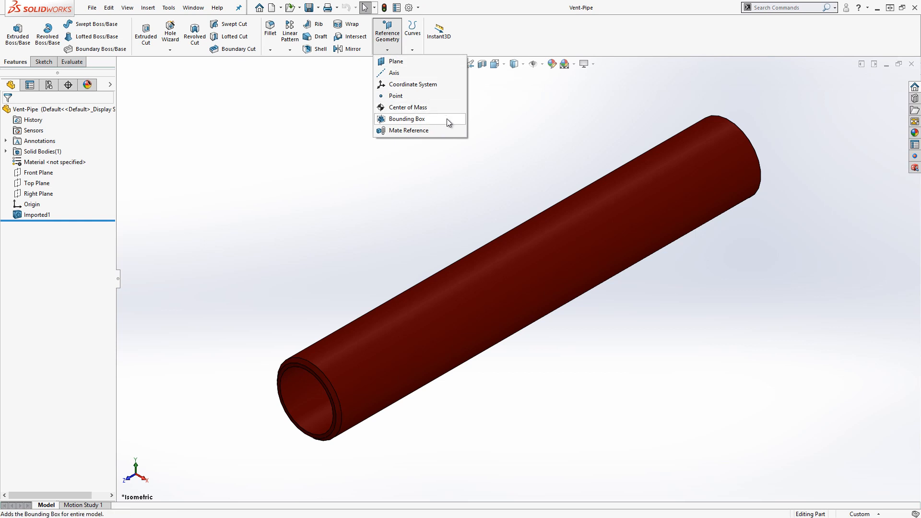
pyautogui.moveTo(555, 109)
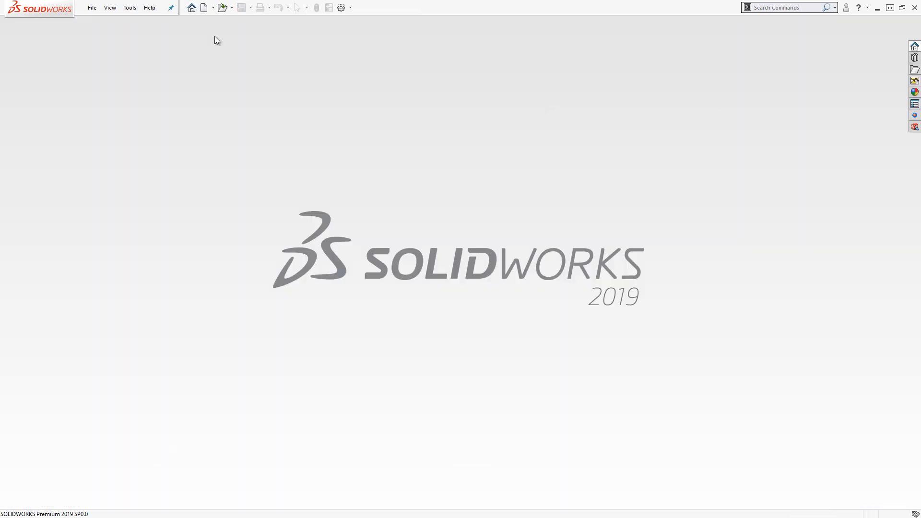
pyautogui.click(191, 8)
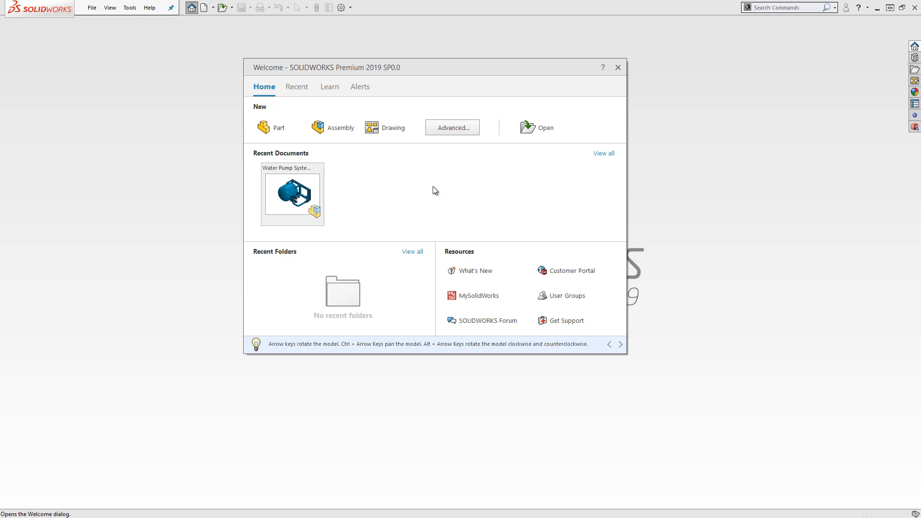
pyautogui.moveTo(292, 194)
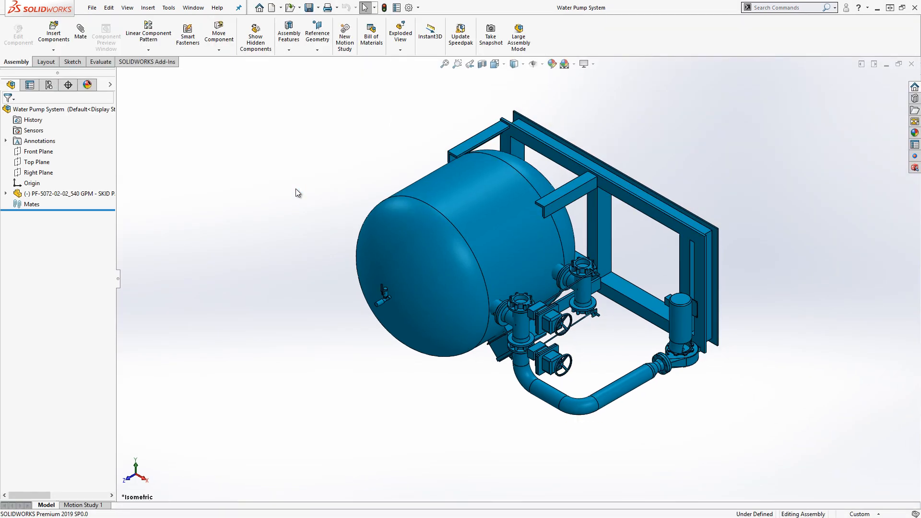
pyautogui.moveTo(306, 178)
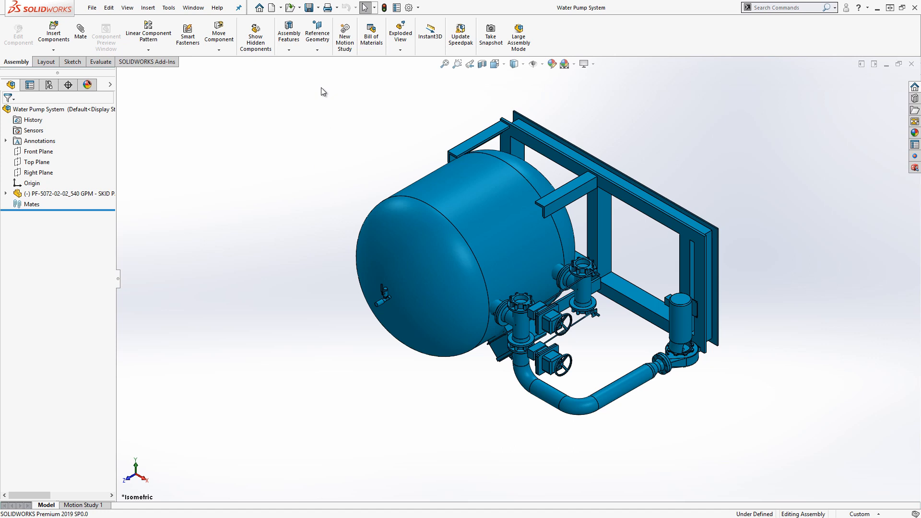
# With the Water Pump System assembly open, search commands for "bound" to list Bounding Box.
pyautogui.click(317, 33)
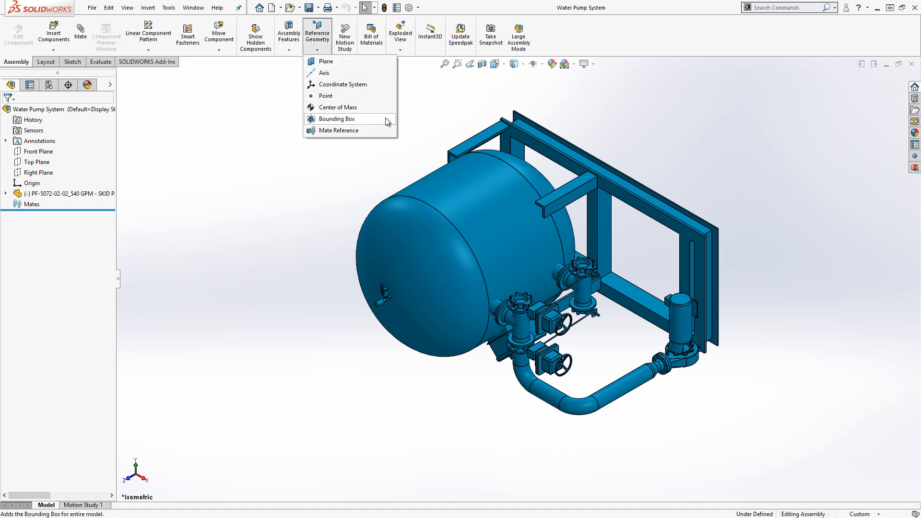
pyautogui.click(148, 8)
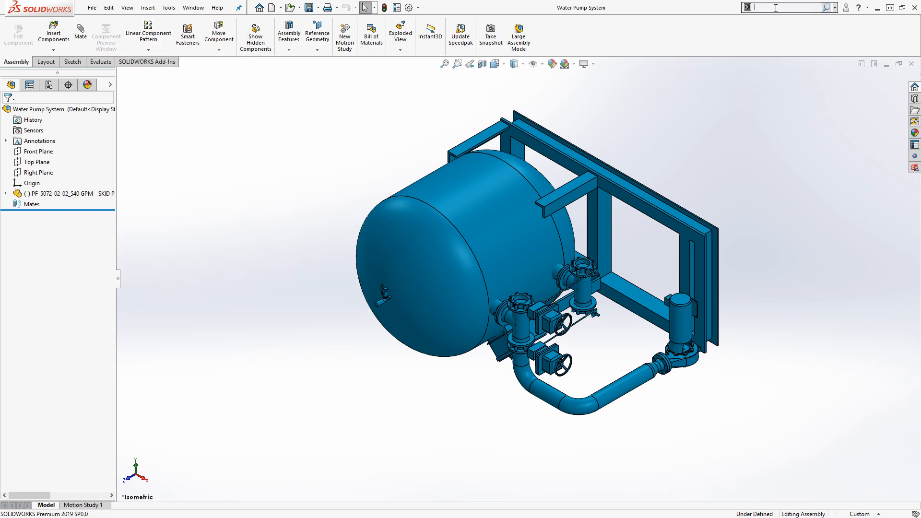
pyautogui.write('bound')
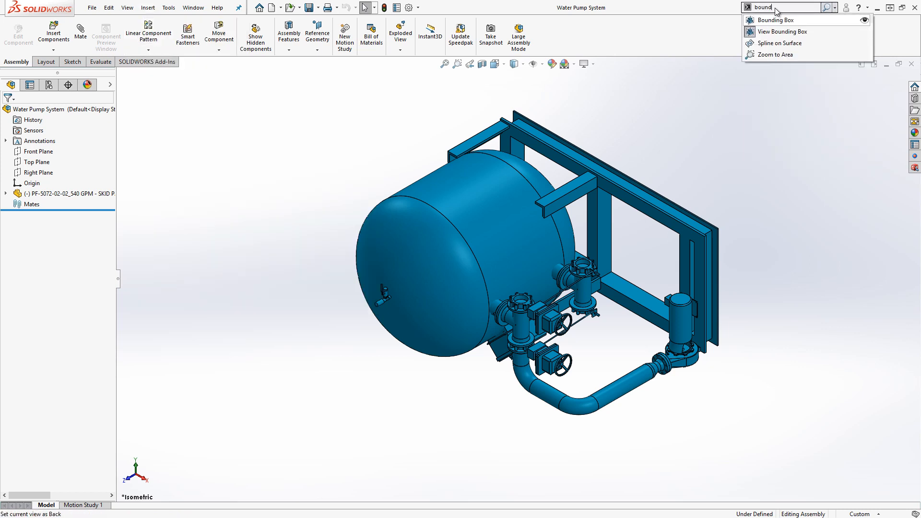
# Start Bounding Box, try Custom Plane orientation, then return to Best Fit with all options unchecked.
pyautogui.click(775, 20)
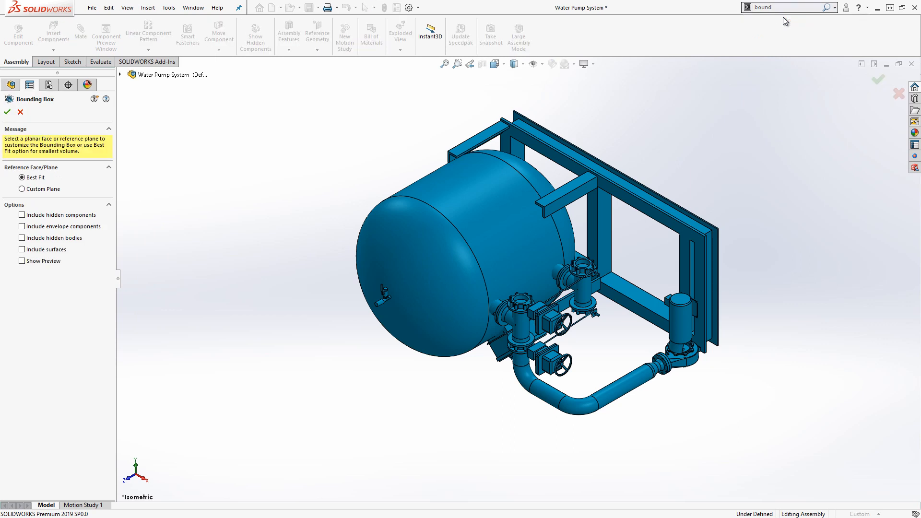
pyautogui.moveTo(198, 145)
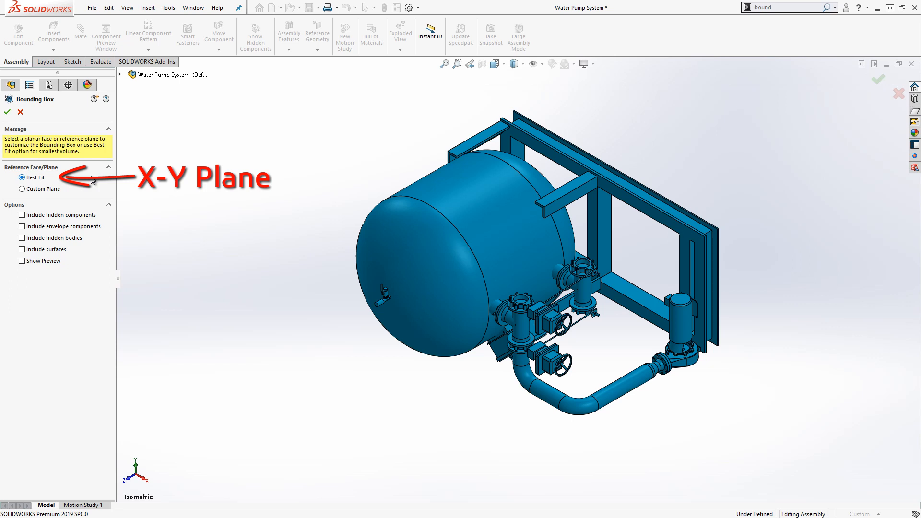
pyautogui.click(22, 189)
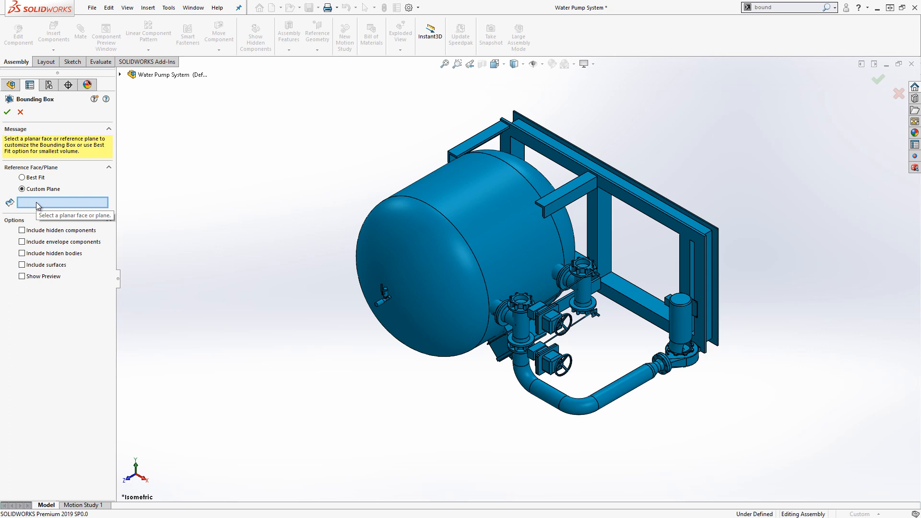
pyautogui.click(22, 177)
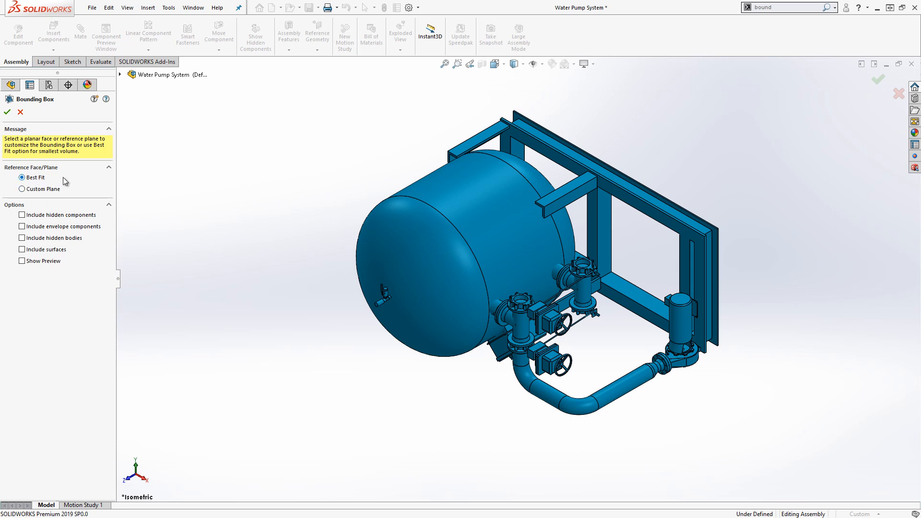
pyautogui.moveTo(95, 188)
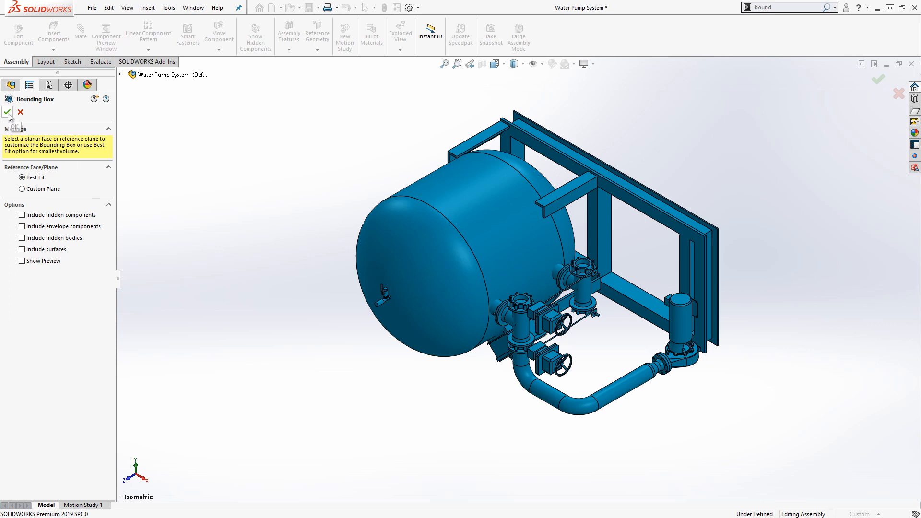
# Create the best-fit Bounding Box feature and inspect it from the assembly FeatureManager tree.
pyautogui.click(7, 112)
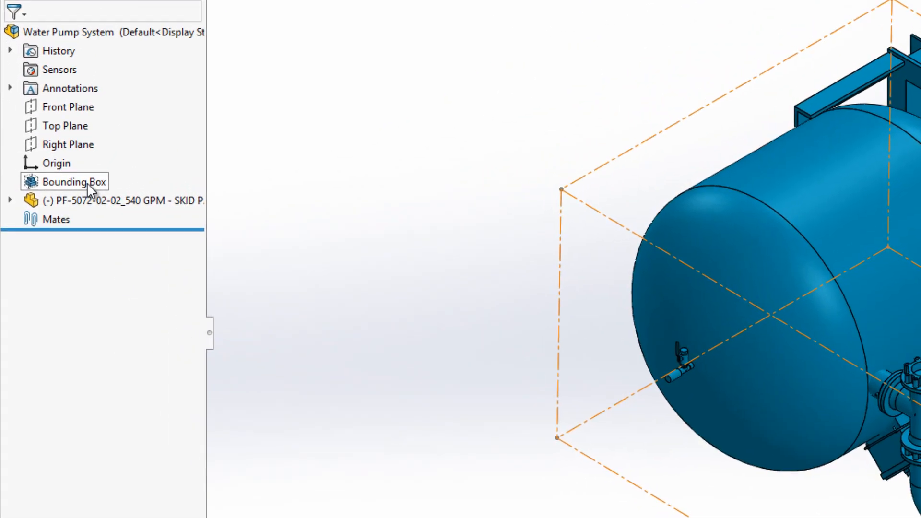
pyautogui.moveTo(75, 182)
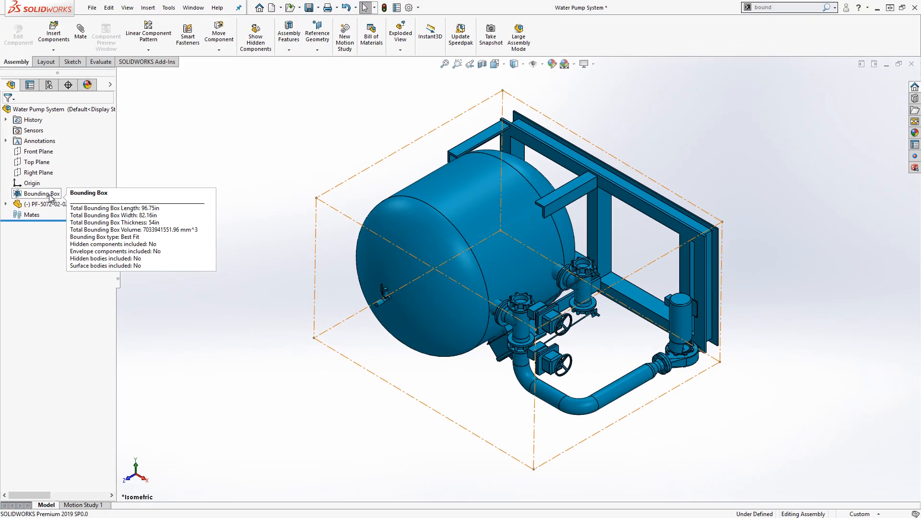
pyautogui.rightClick(37, 193)
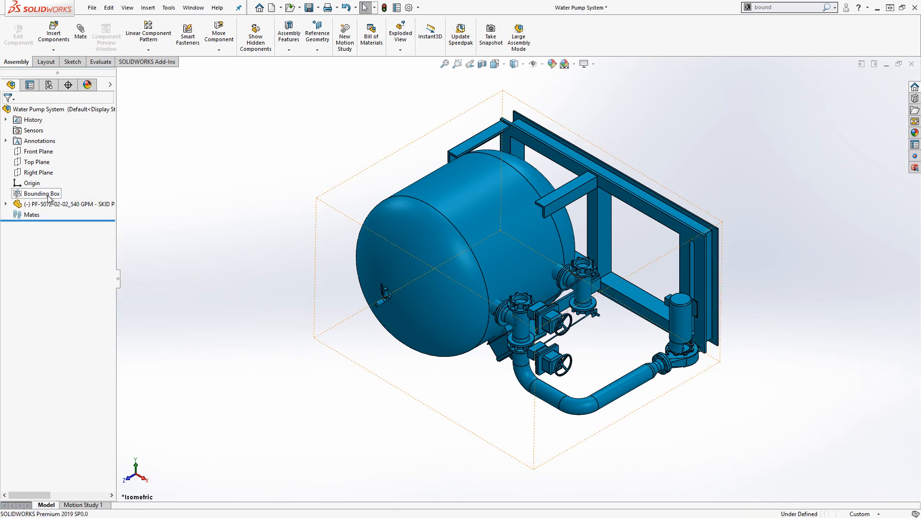
pyautogui.rightClick(36, 193)
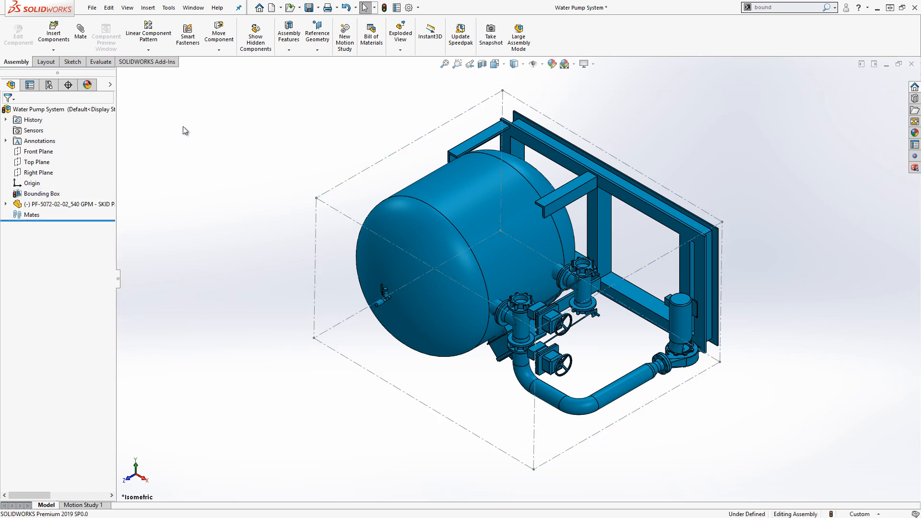
# Make a drawing from the assembly with the default sheet and three standard views.
pyautogui.click(281, 7)
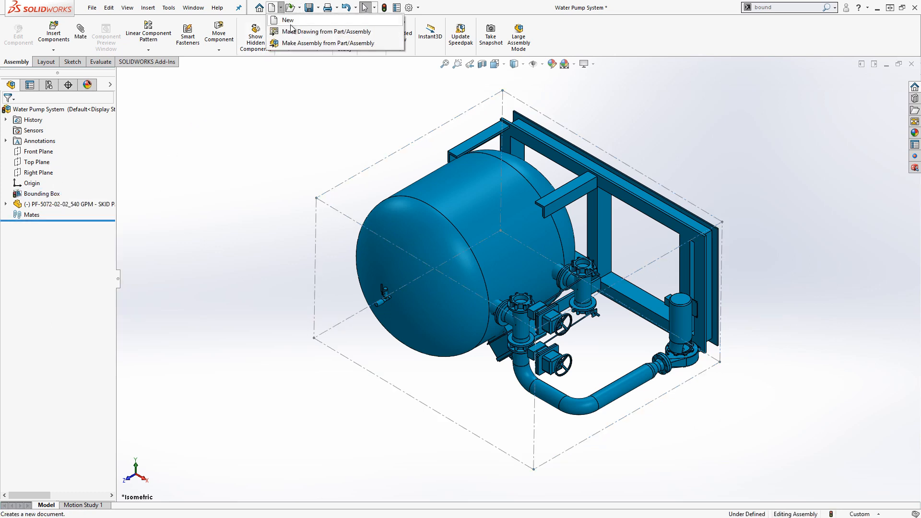
pyautogui.click(330, 31)
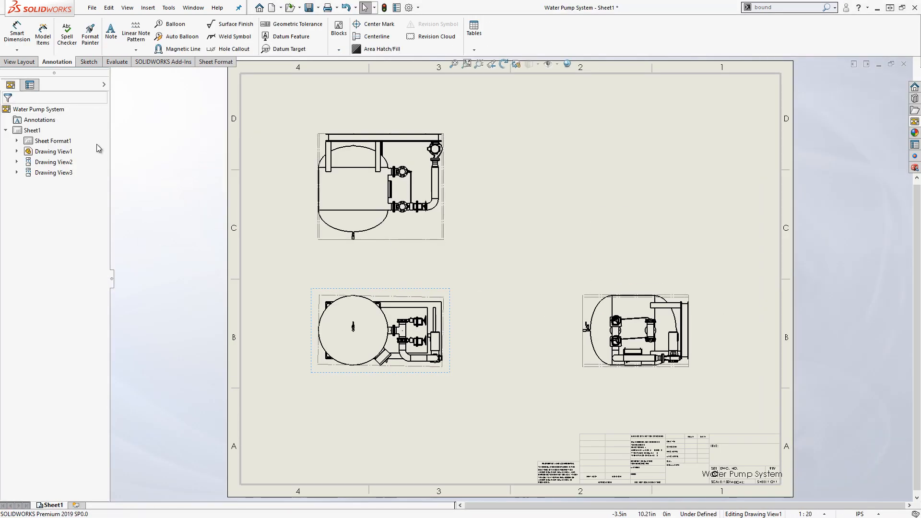
pyautogui.click(127, 7)
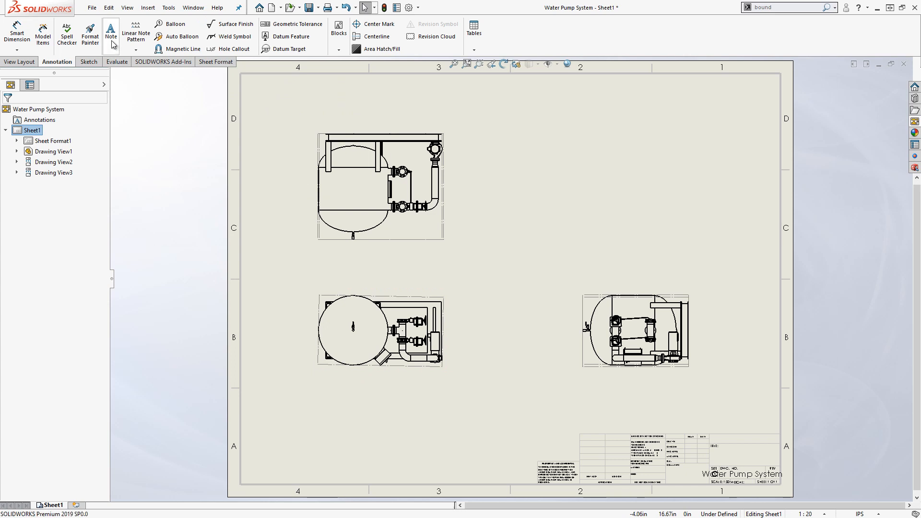
# Start a Note annotation to link it to a model property such as bounding box dimensions.
pyautogui.click(111, 34)
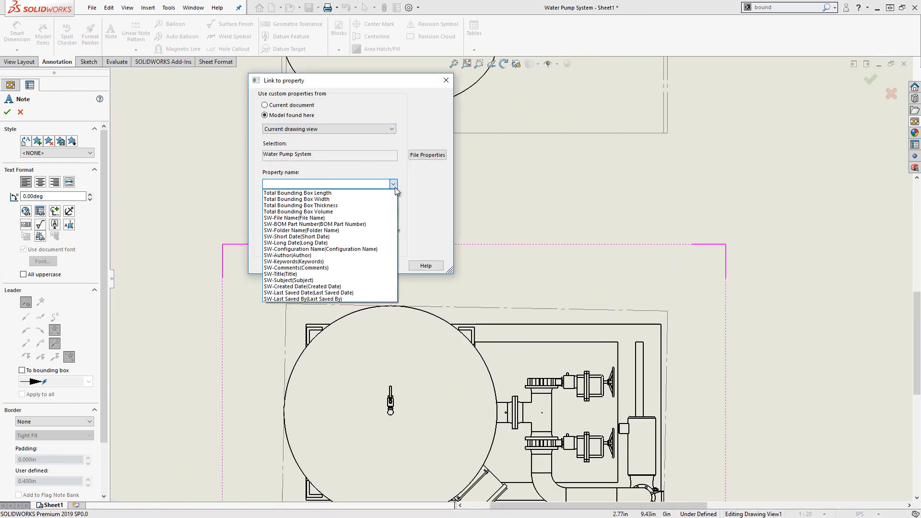
pyautogui.moveTo(329, 205)
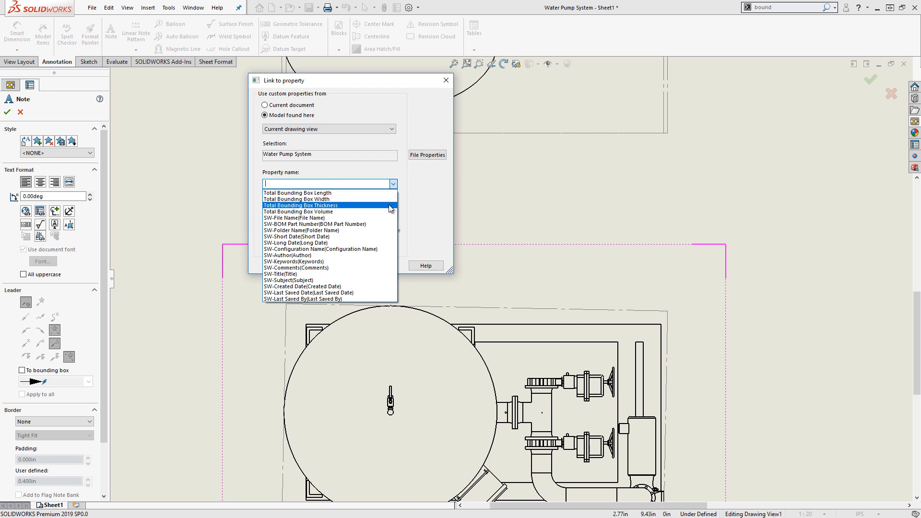